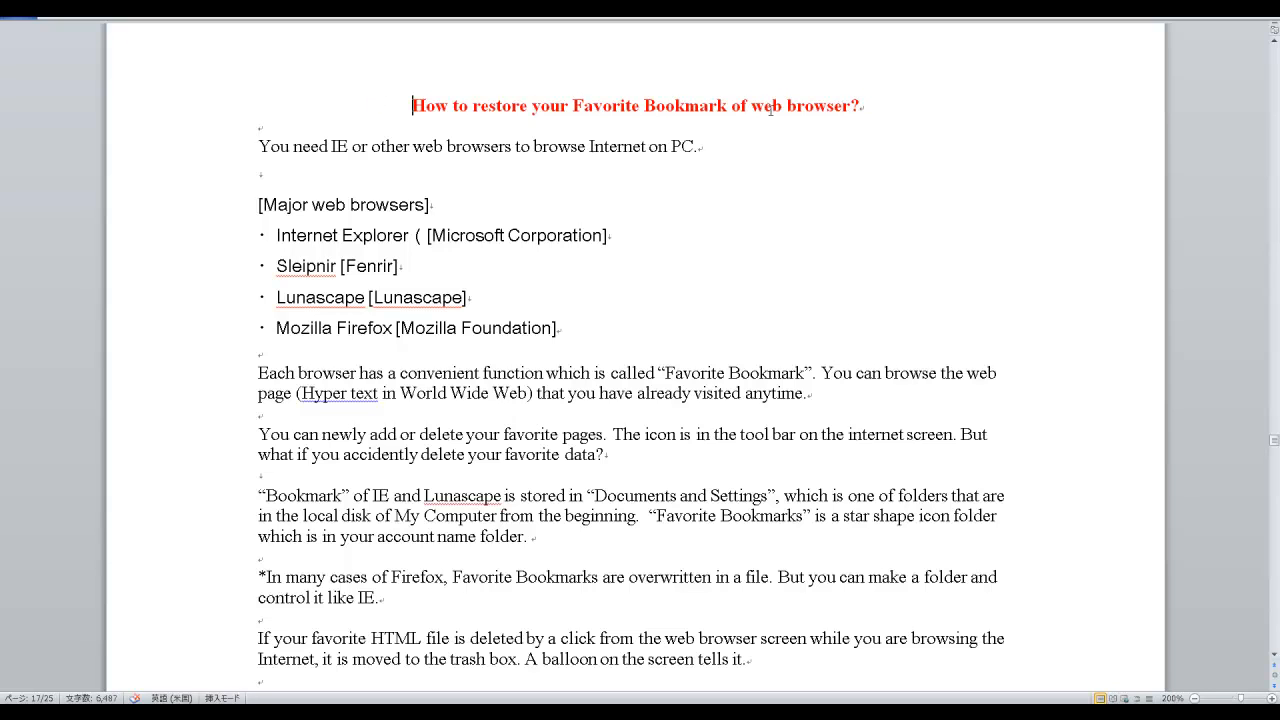
- Highlight the title, the adding/deleting favorites paragraph, and the accidental-deletion sentences
triple_click(639, 105)
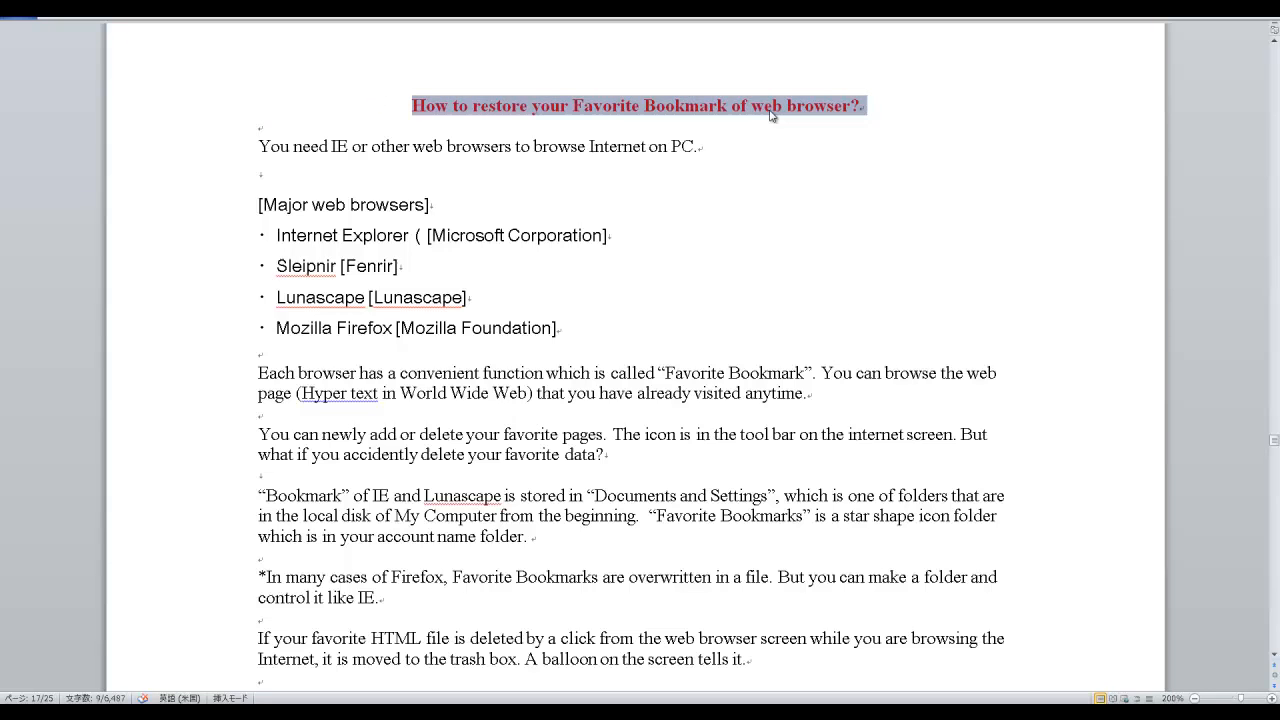
mouse_move(685, 184)
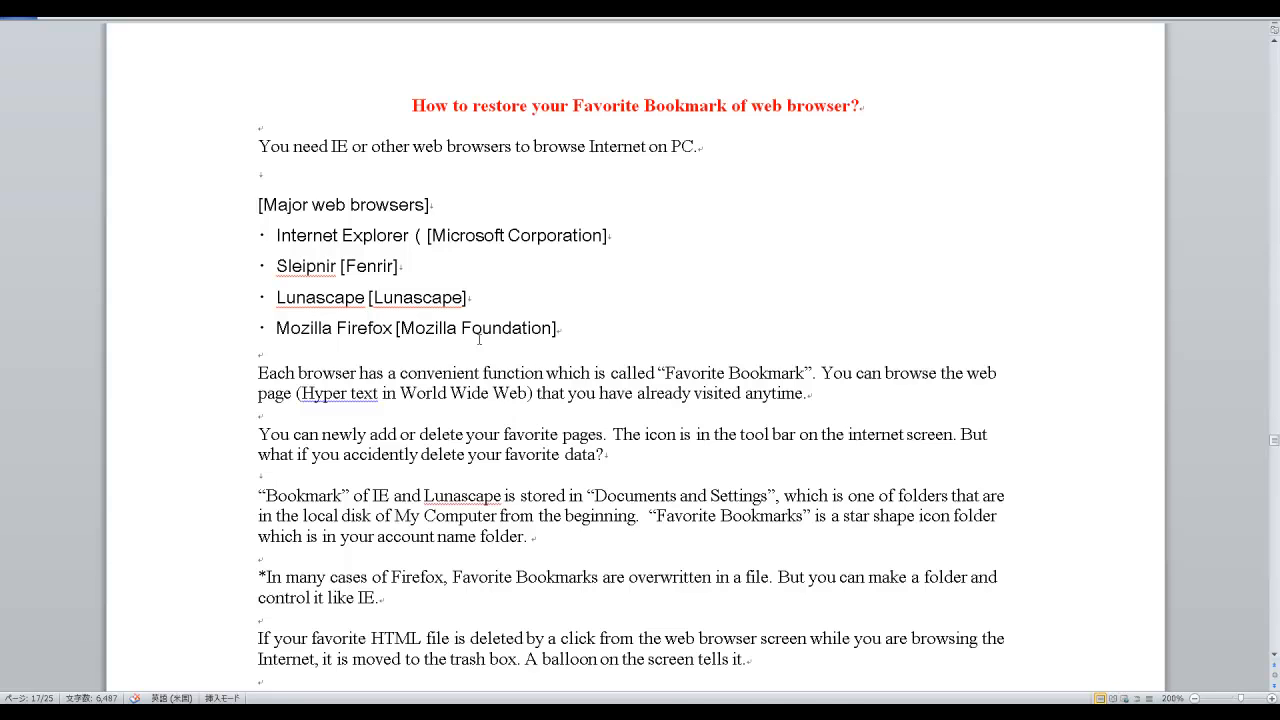
scroll(down, 3)
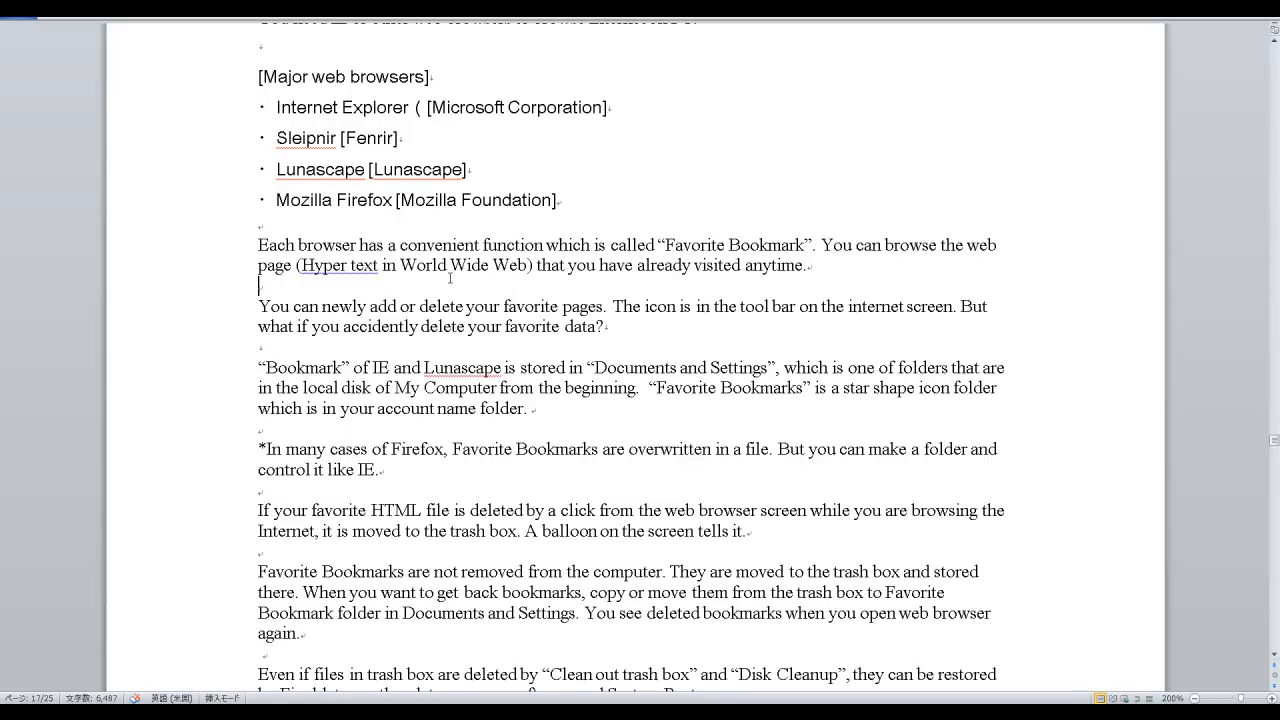
drag(538, 265, 810, 265)
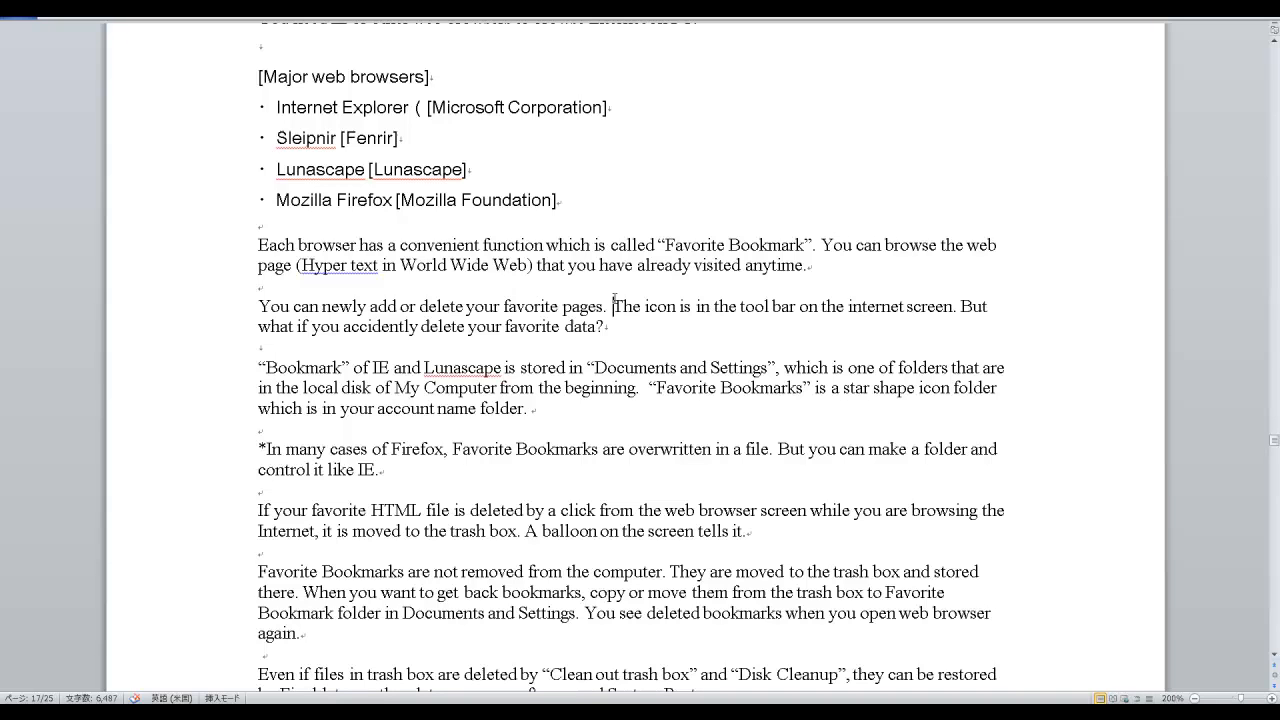
drag(616, 306, 607, 326)
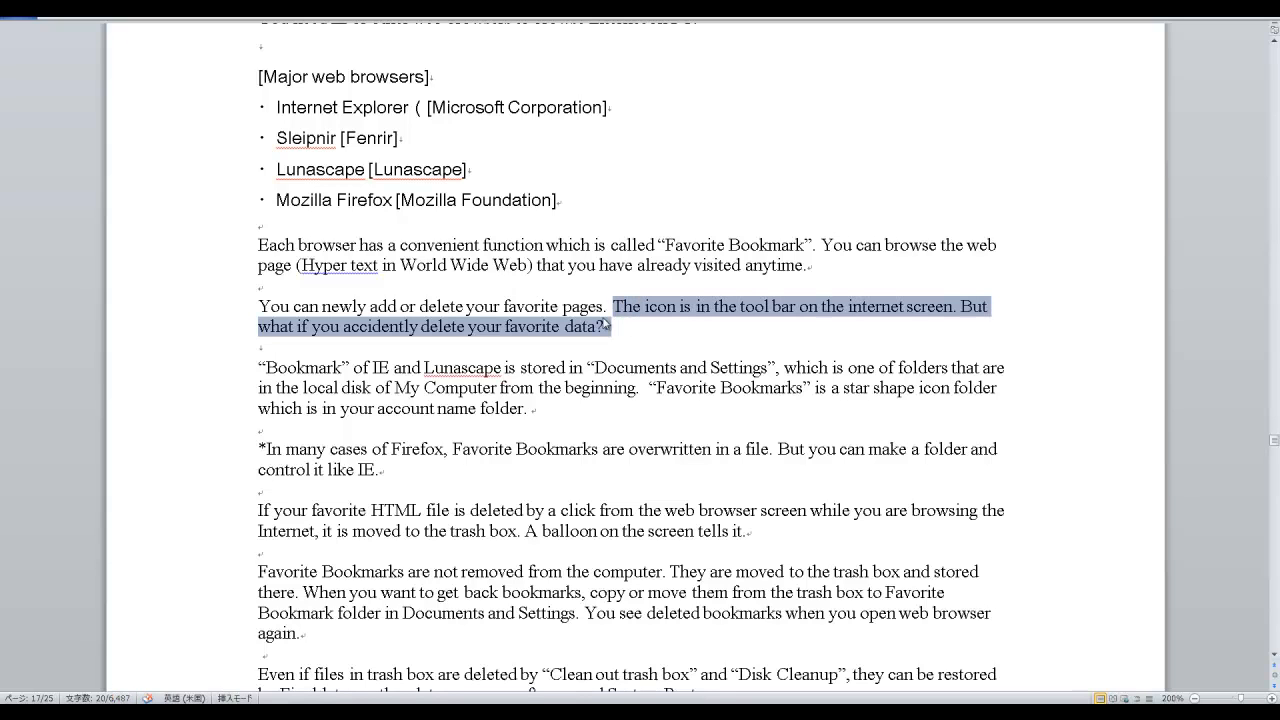
mouse_move(638, 376)
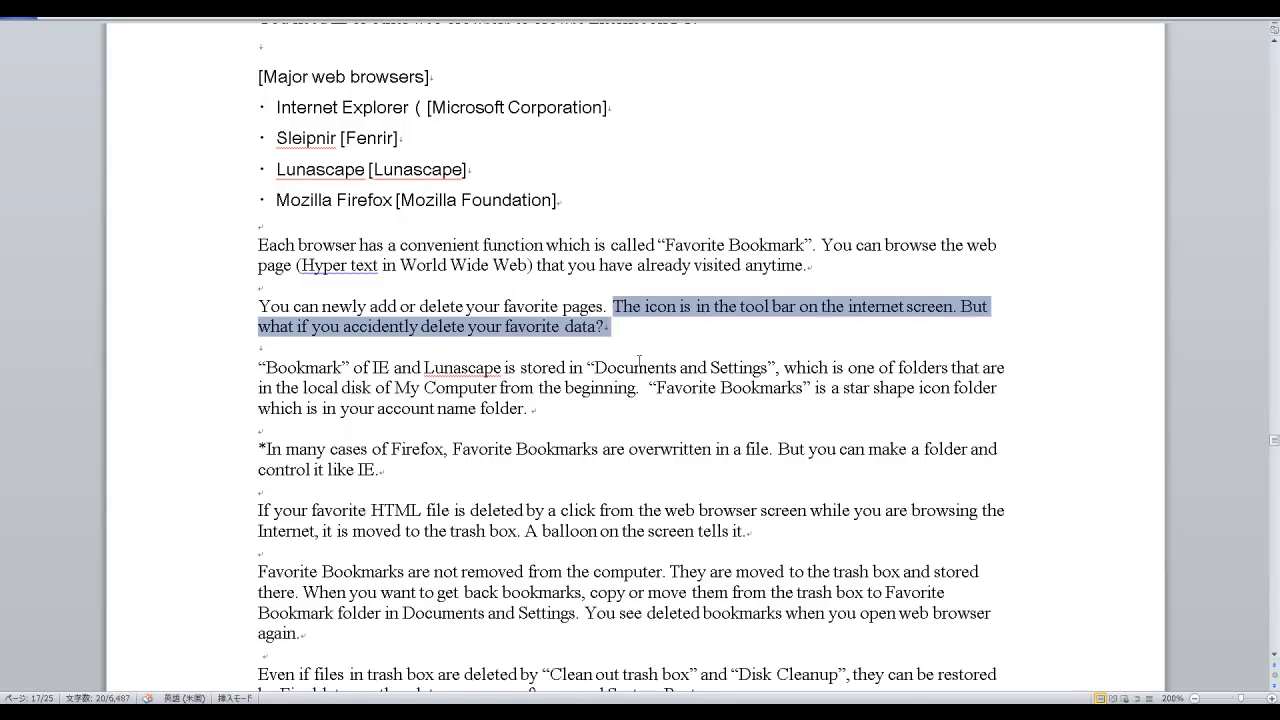
scroll(down, 3)
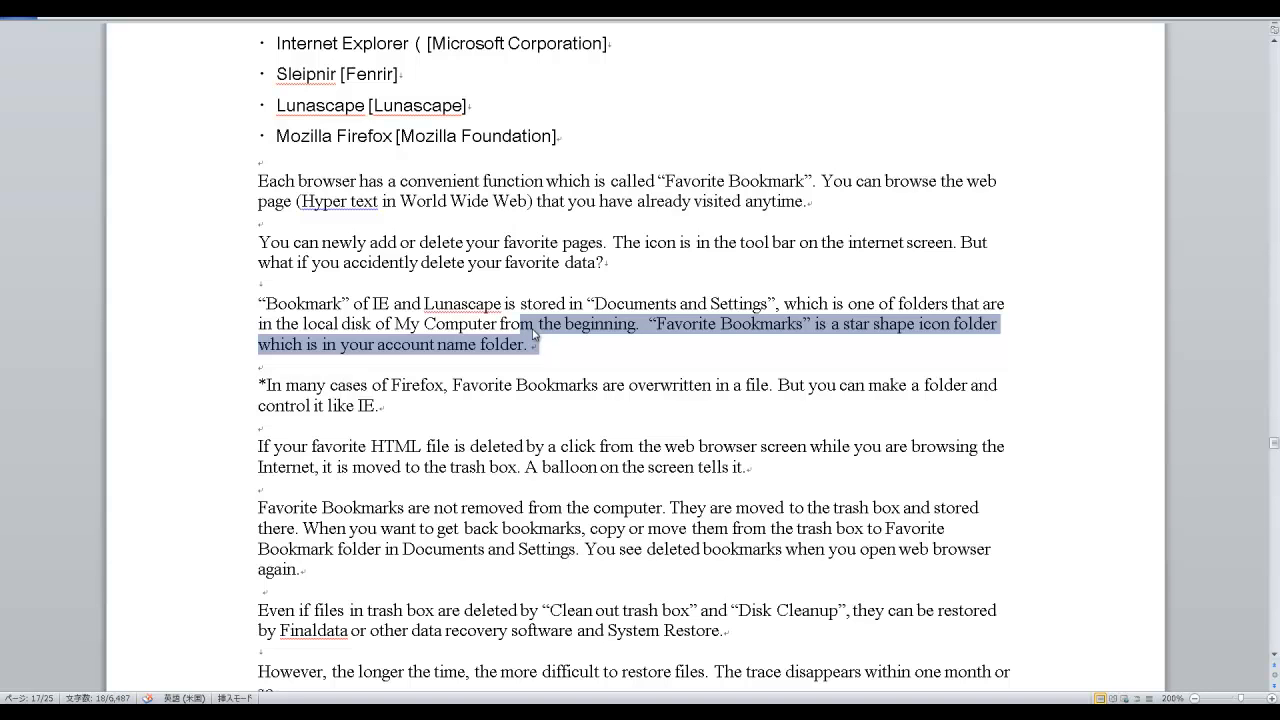
scroll(down, 3)
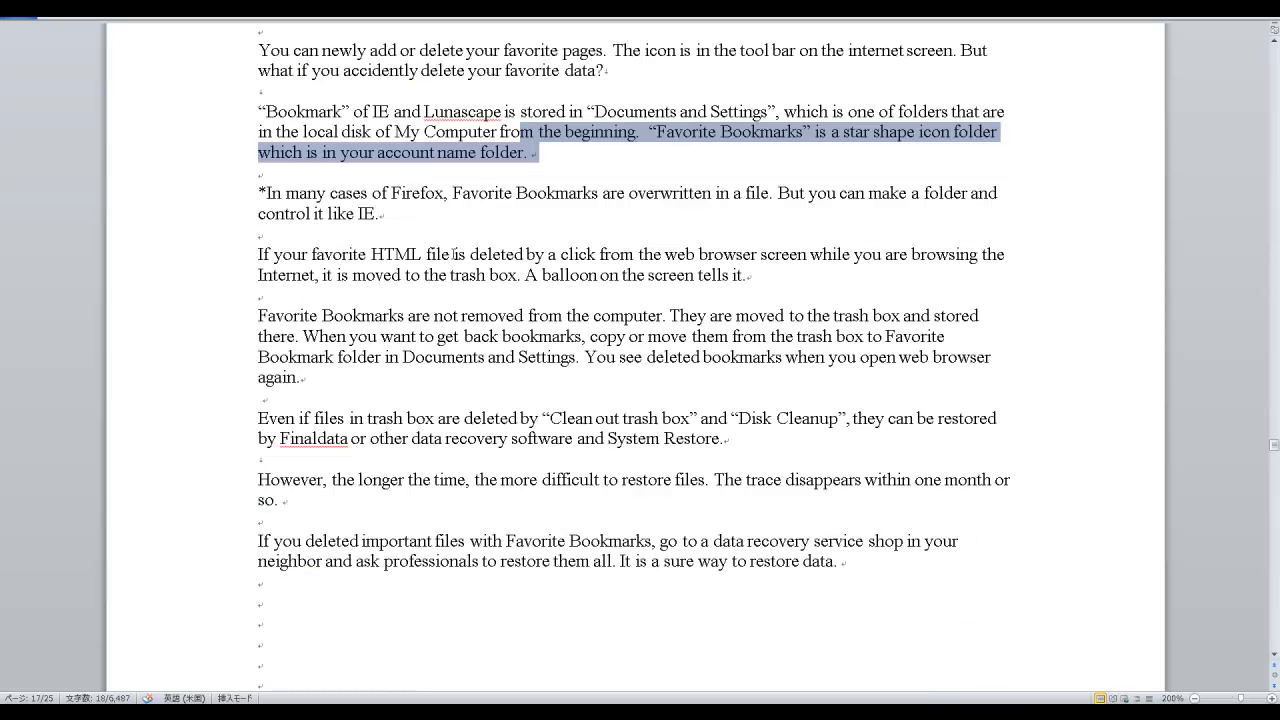
click(383, 213)
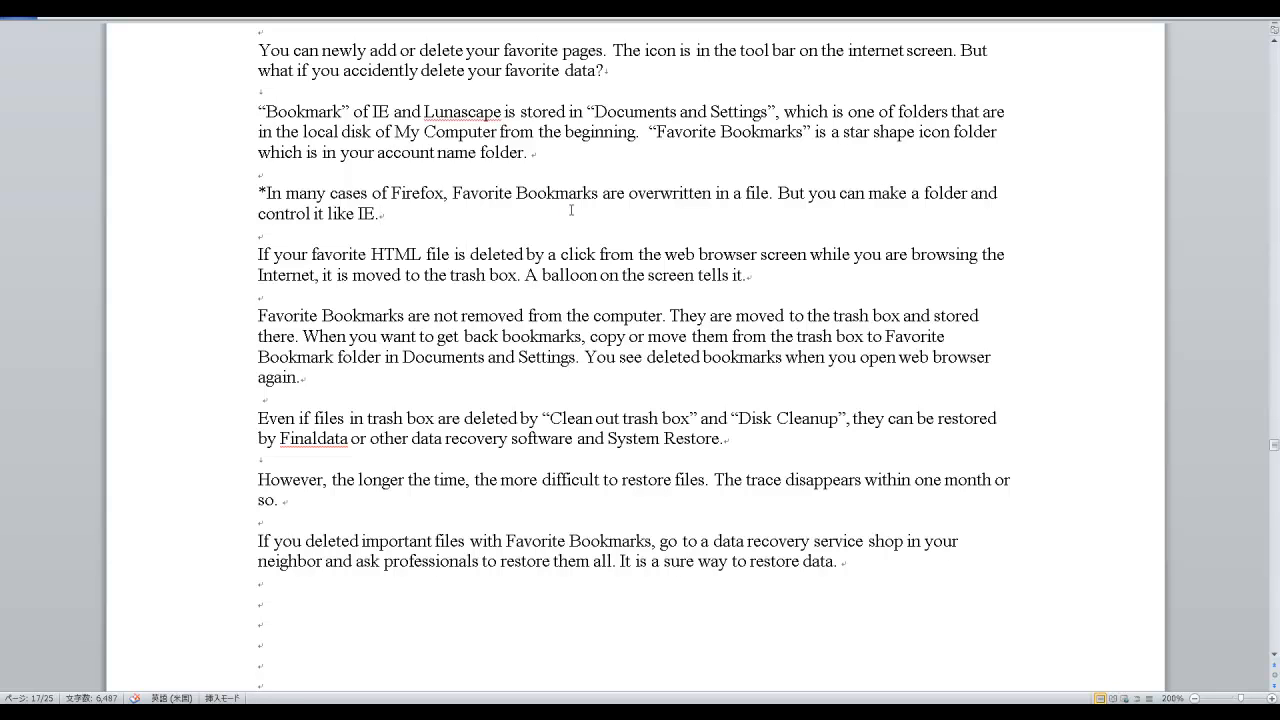
- Highlight the deleted HTML file paragraph and the paragraph on getting bookmarks back
click(382, 213)
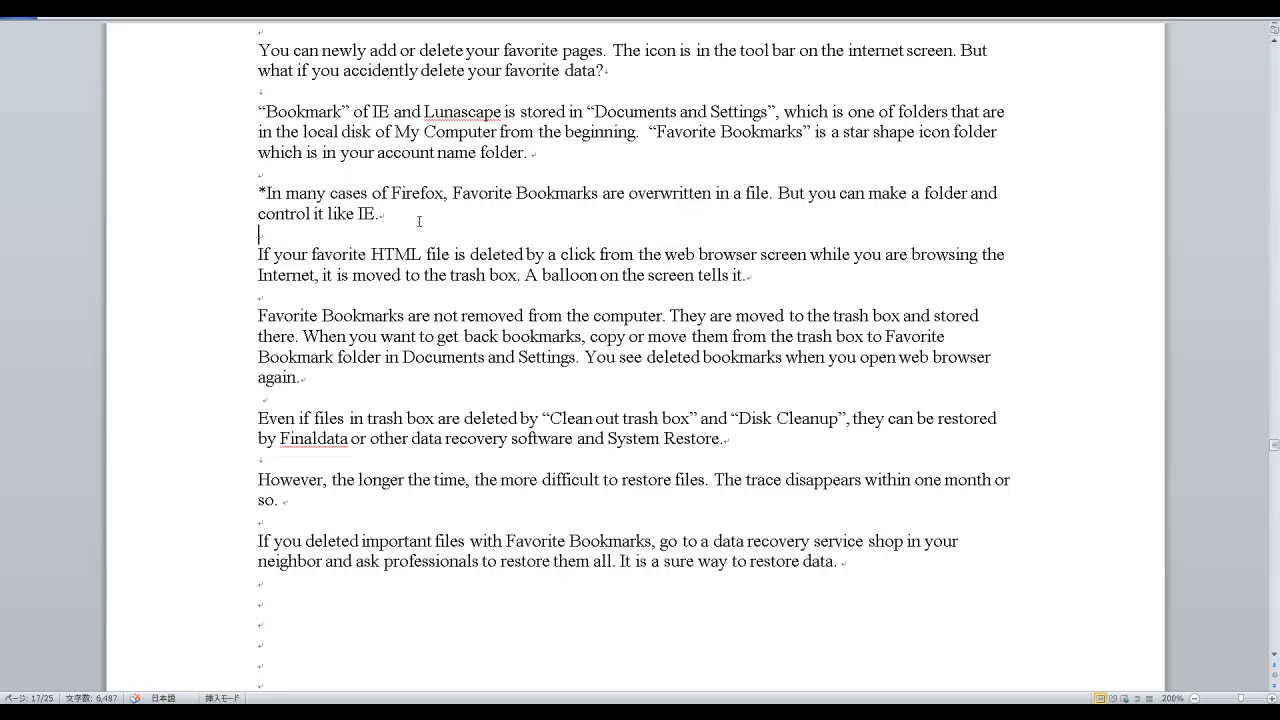
mouse_move(421, 221)
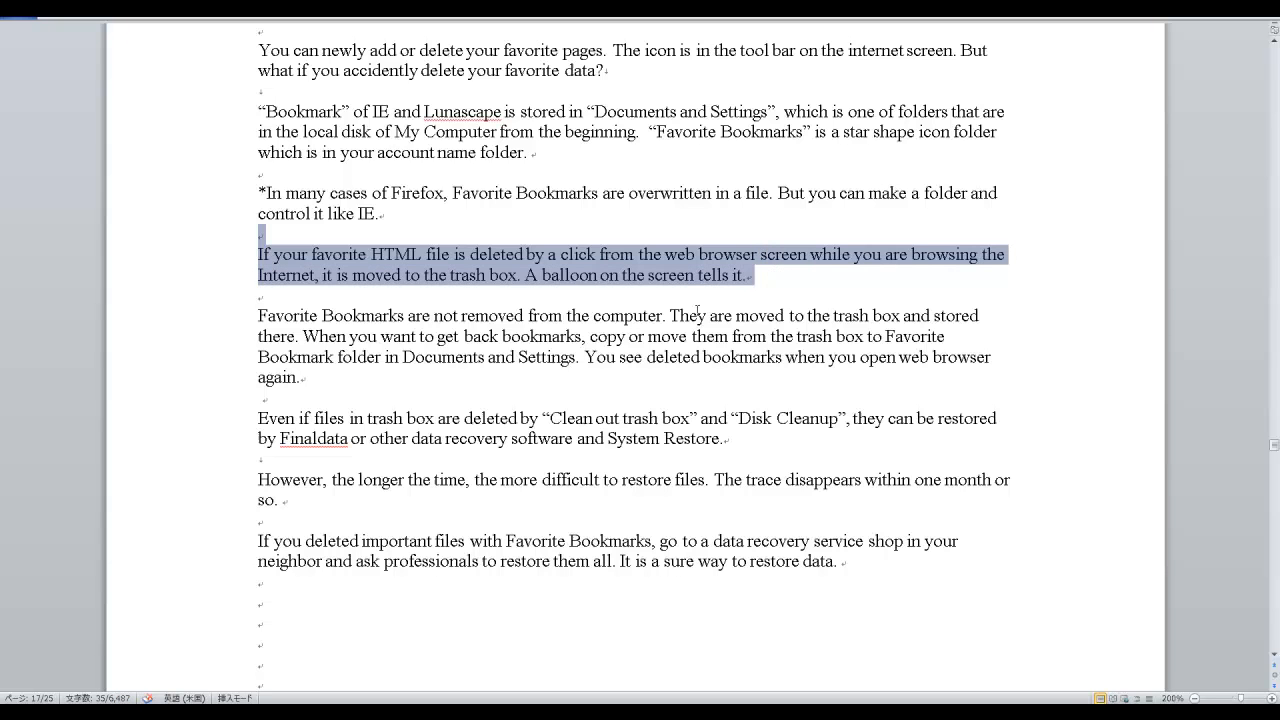
mouse_move(735, 347)
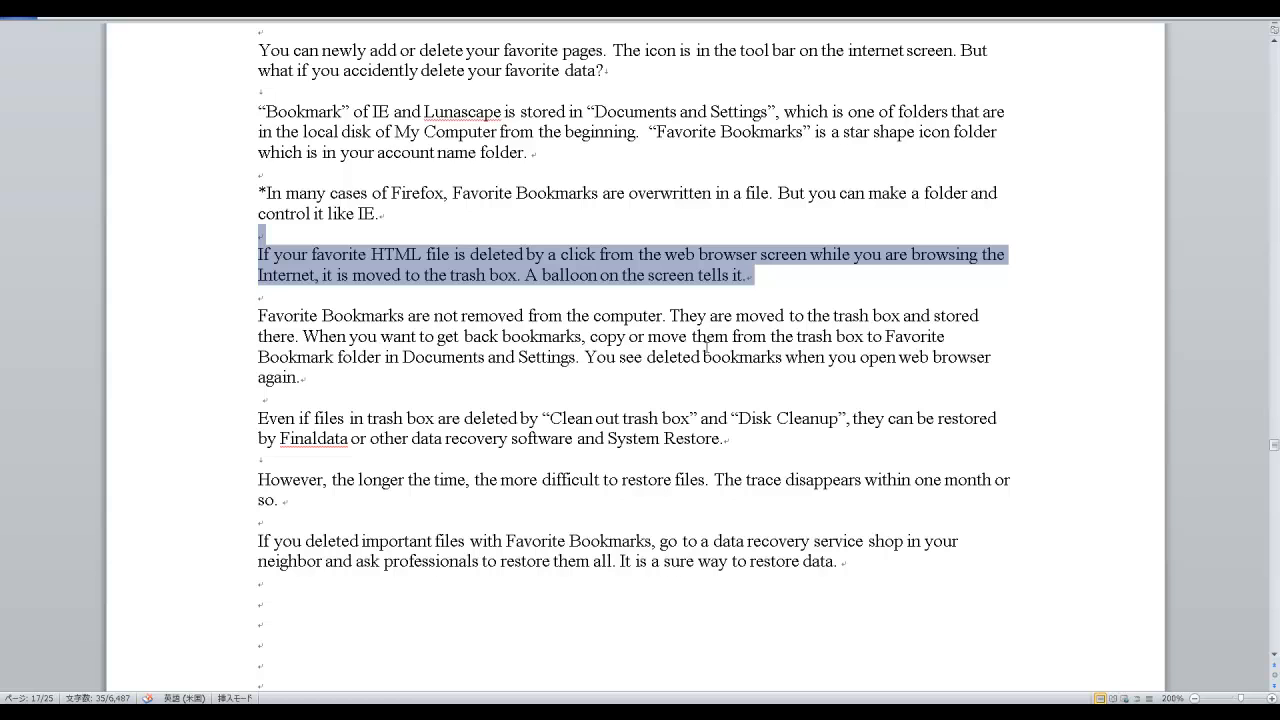
mouse_move(660, 303)
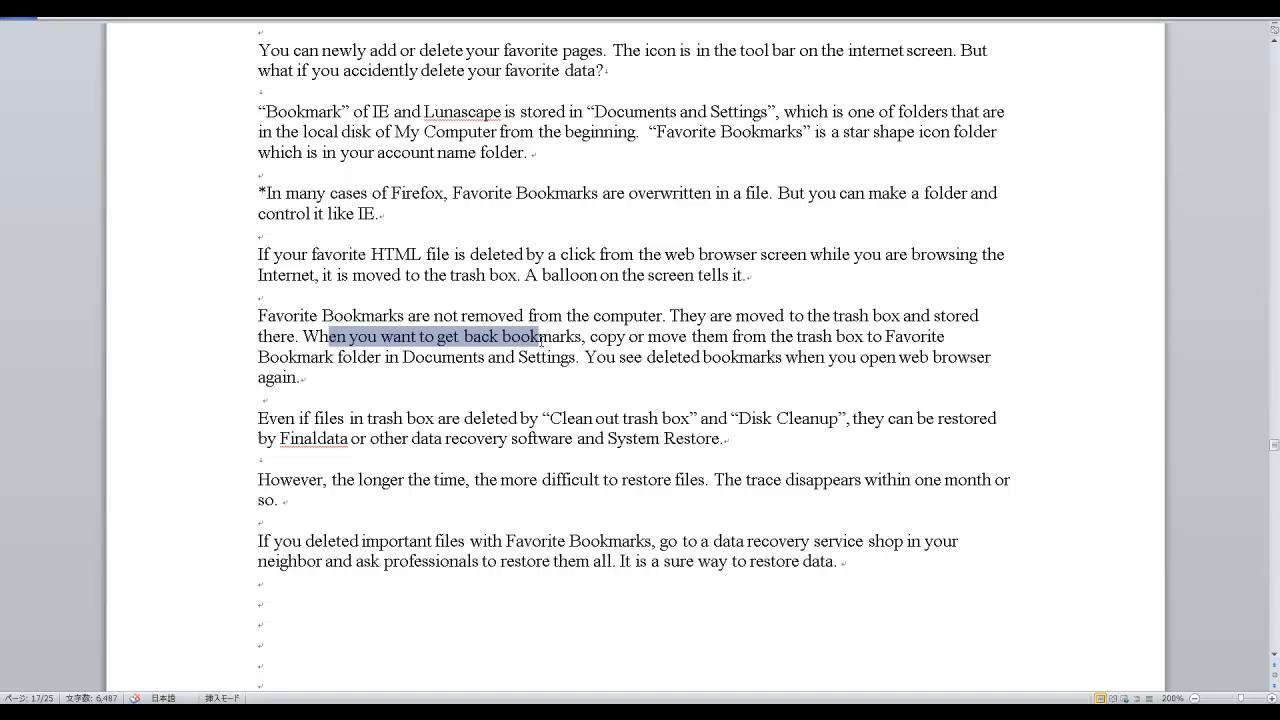
drag(540, 336, 540, 357)
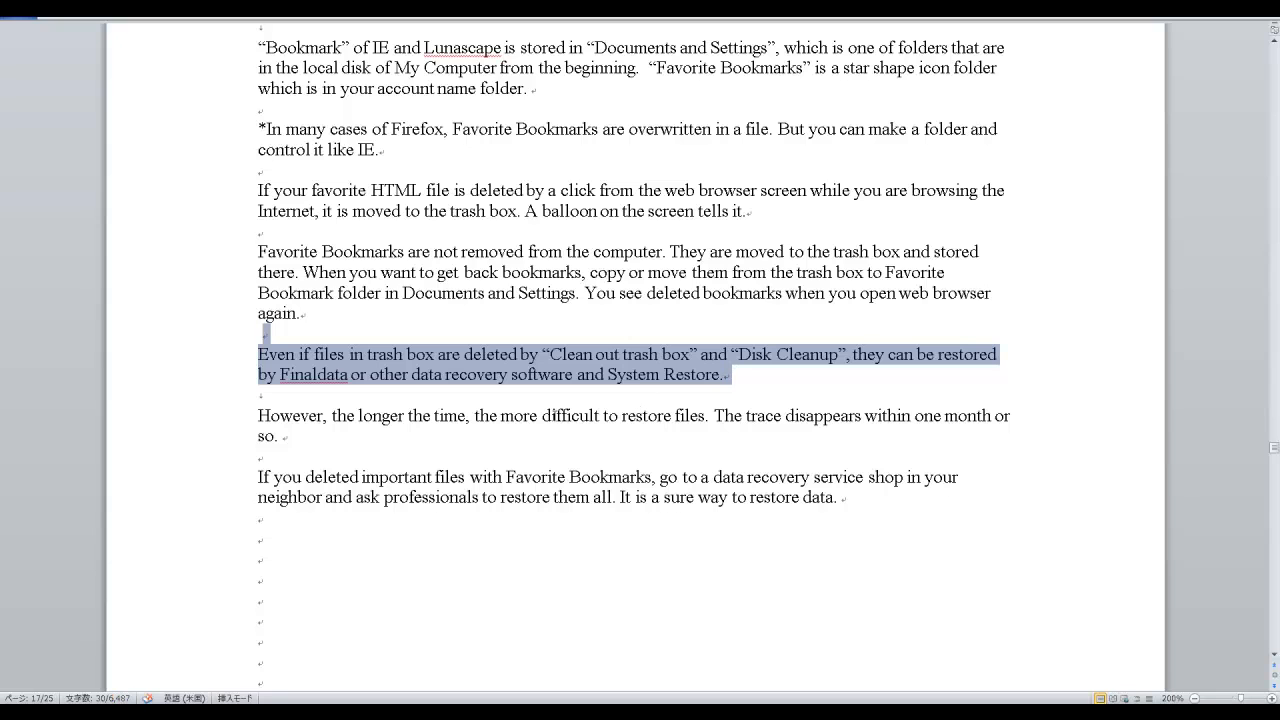
mouse_move(536, 434)
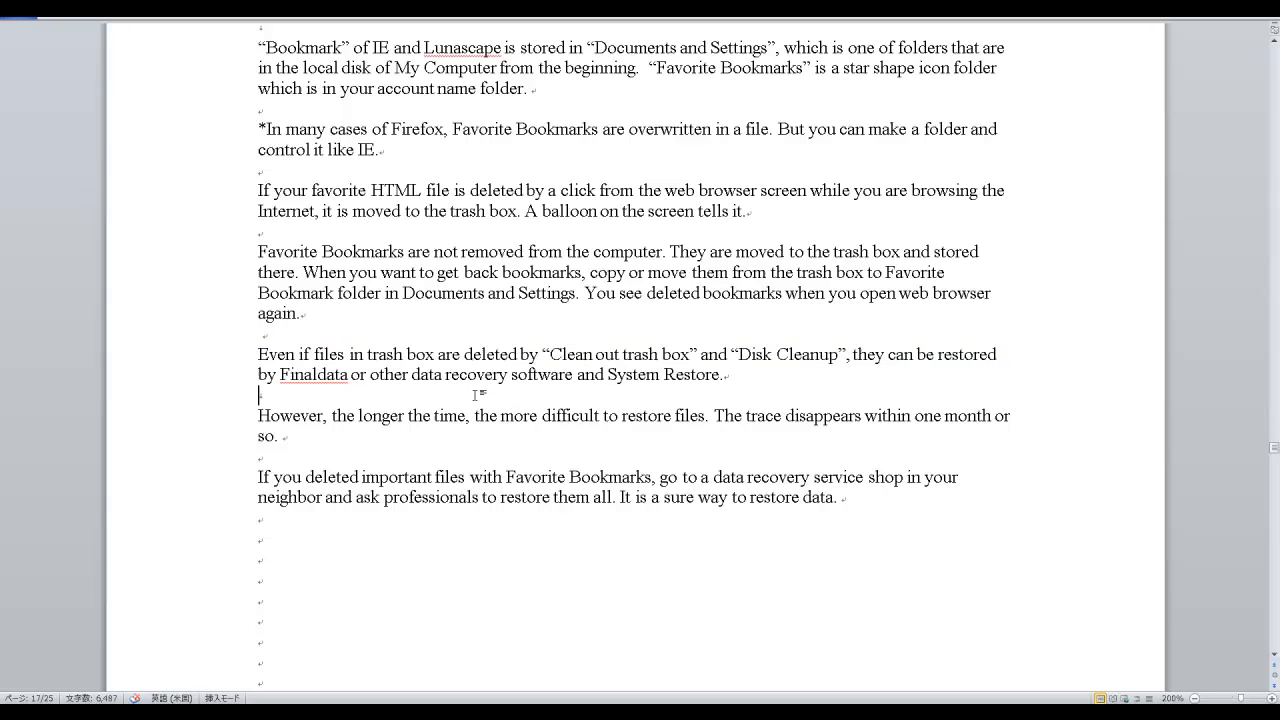
mouse_move(697, 396)
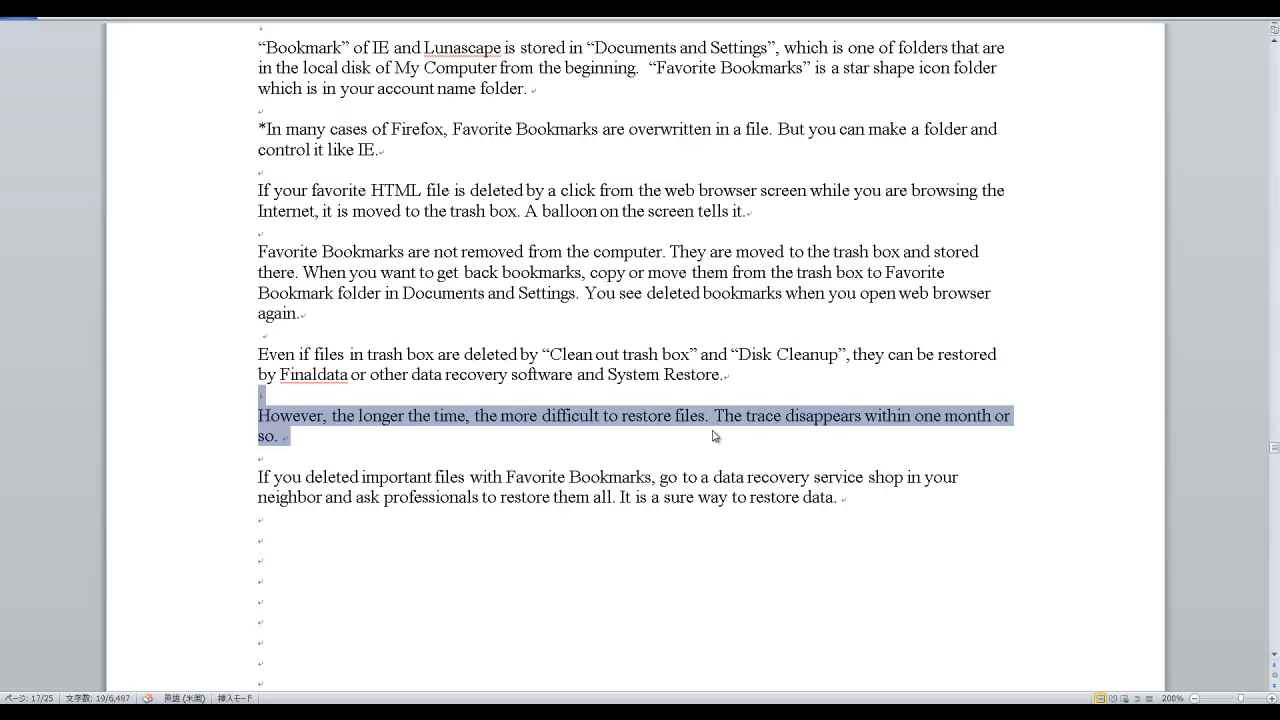
mouse_move(556, 450)
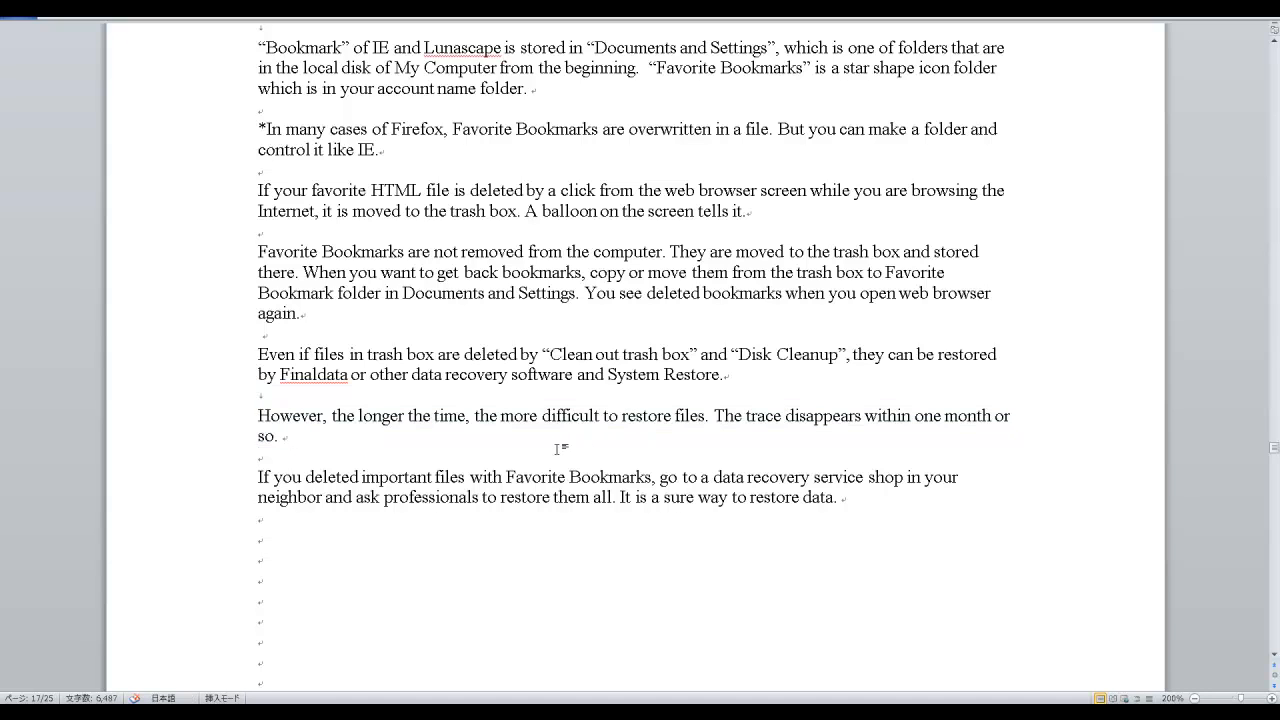
drag(257, 457, 600, 477)
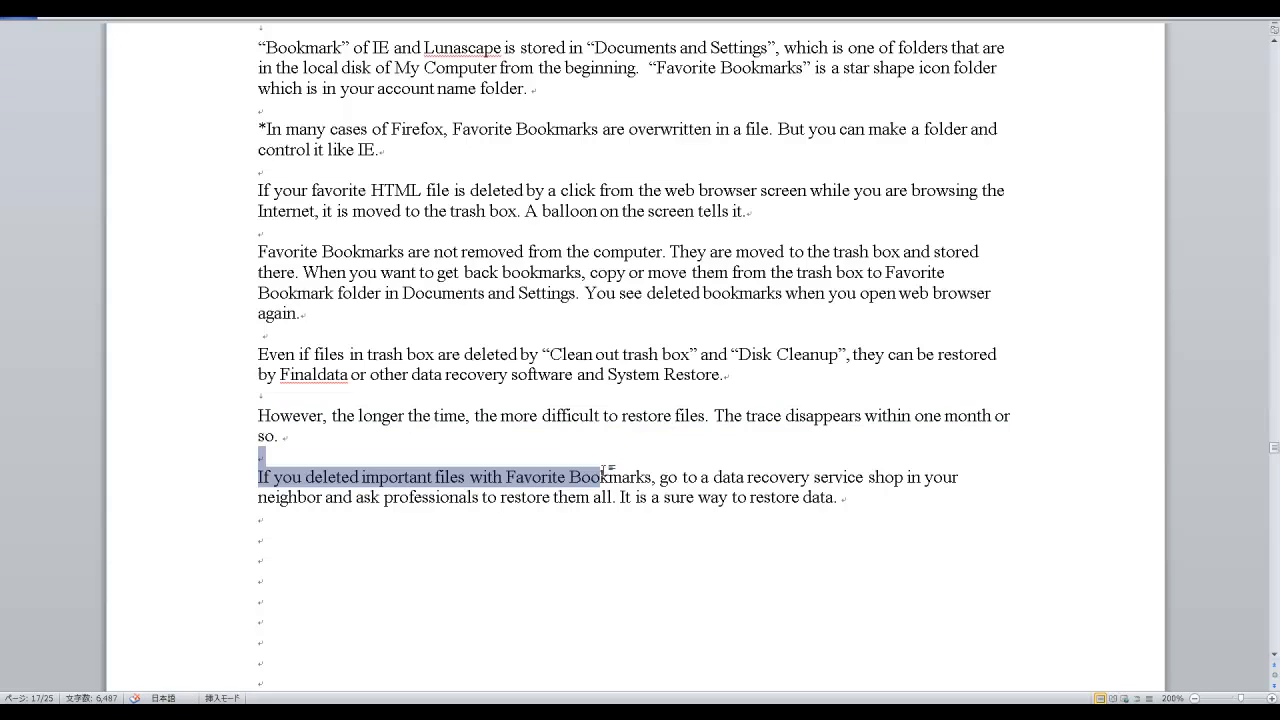
click(259, 457)
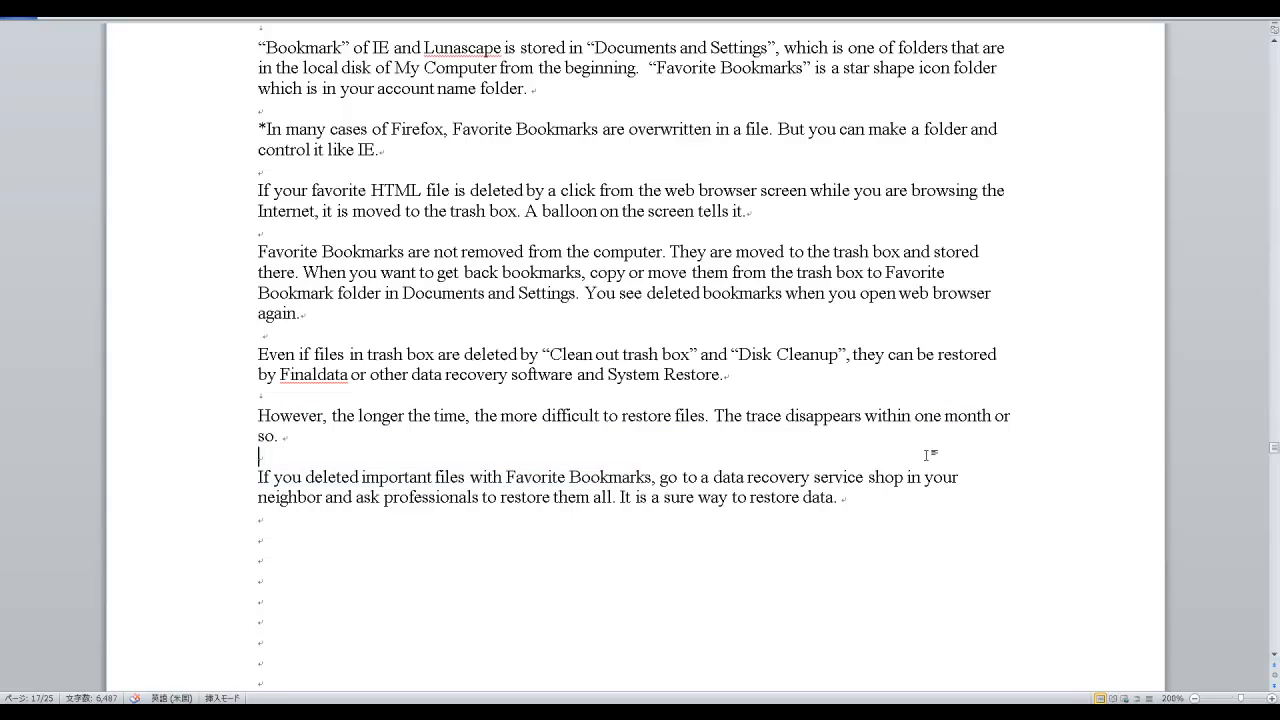